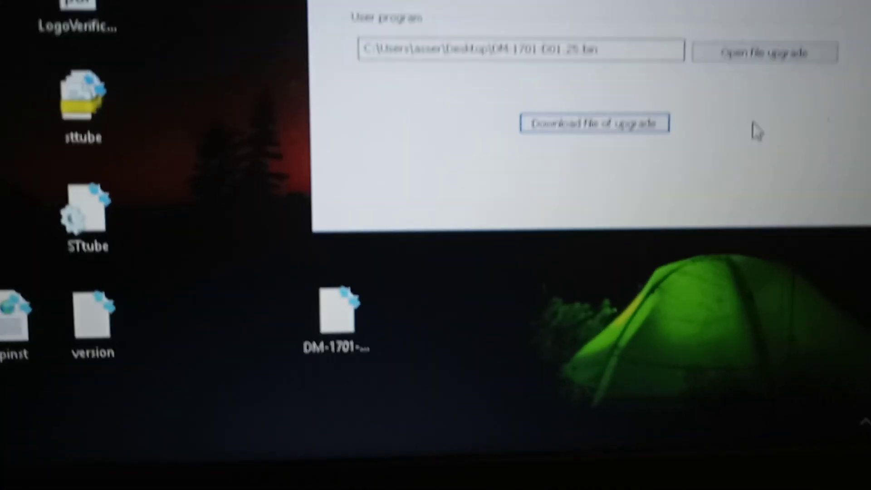
# Browse for the upgrade firmware file and show the Desktop's files in the picker.
pyautogui.click(763, 52)
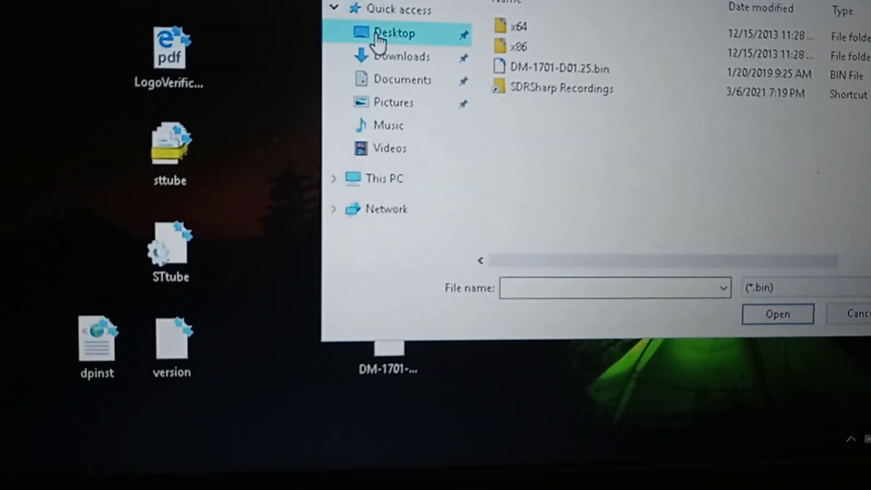
pyautogui.click(554, 69)
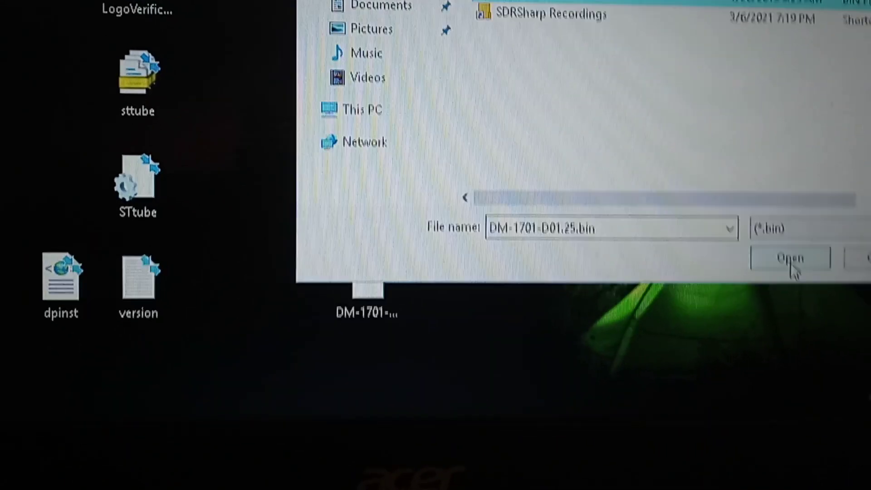
pyautogui.click(789, 271)
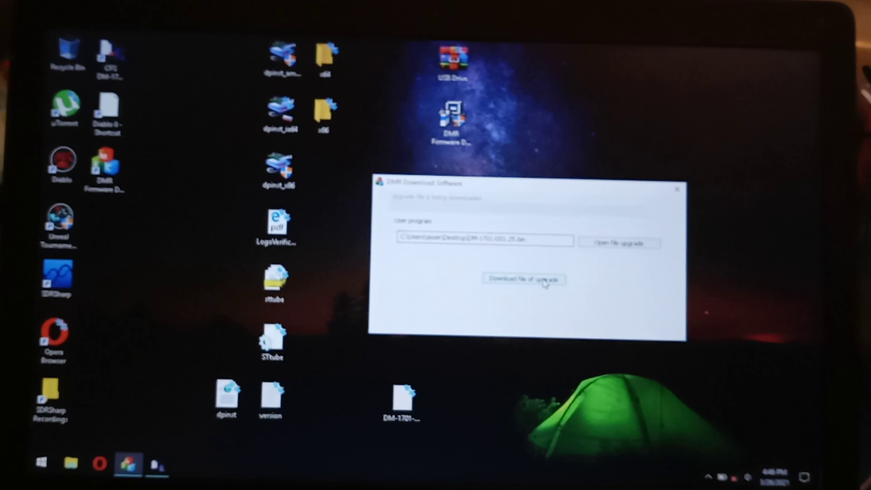
# Flash the loaded DM-1701-D01.25.bin firmware to the radio until the download-successful prompt appears.
pyautogui.click(525, 279)
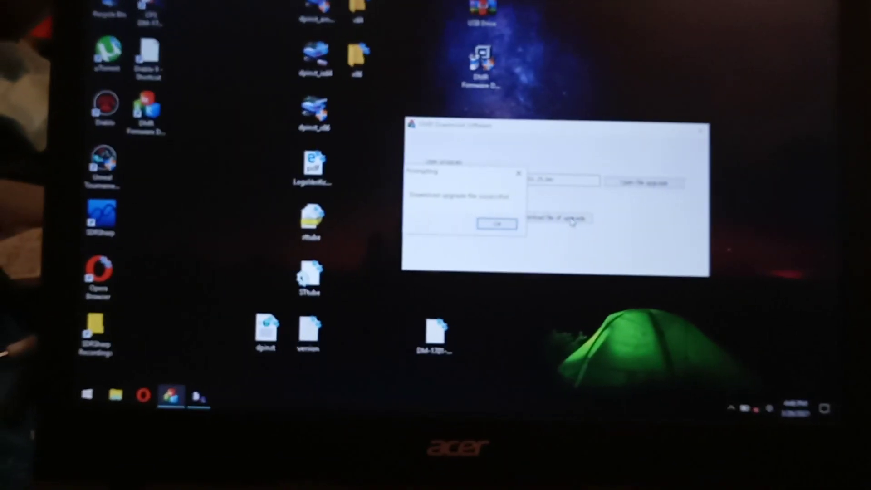